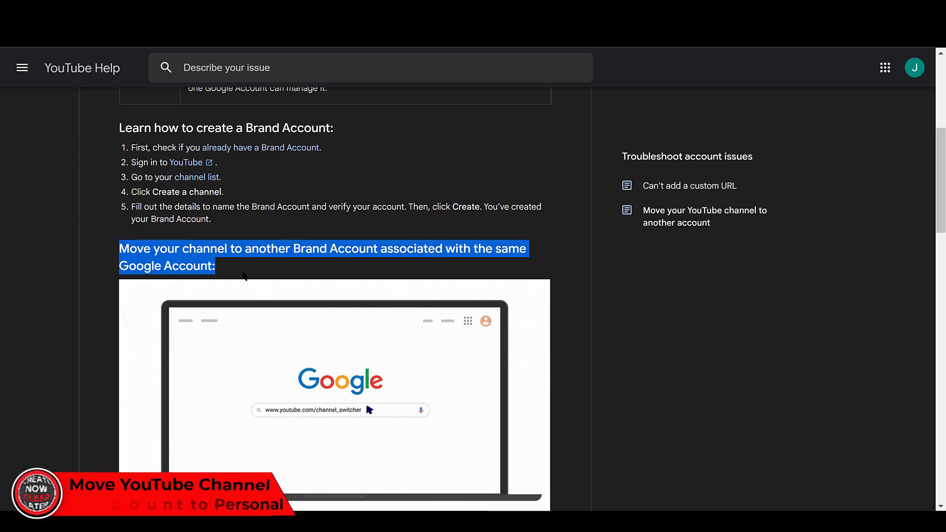
- Reach the YouTube account settings page for the original account via the avatar menu
scroll(down, 3)
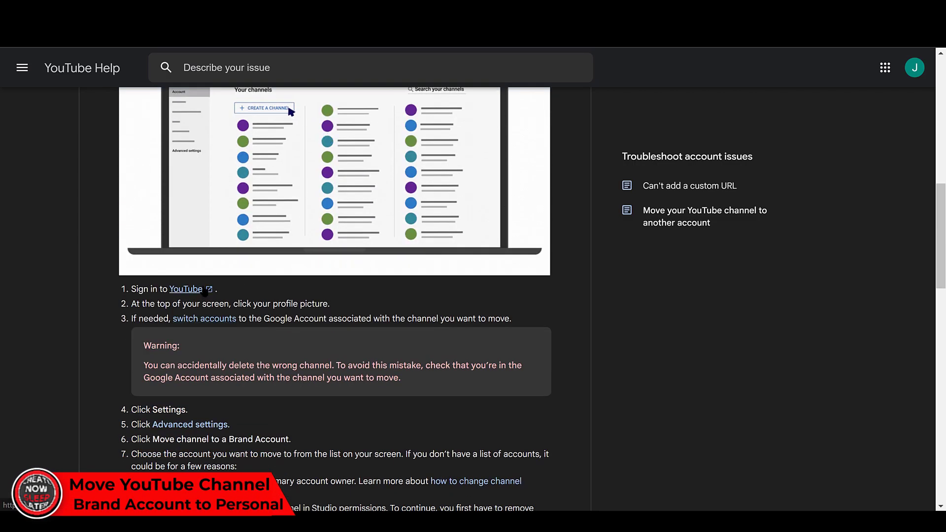
scroll(down, 3)
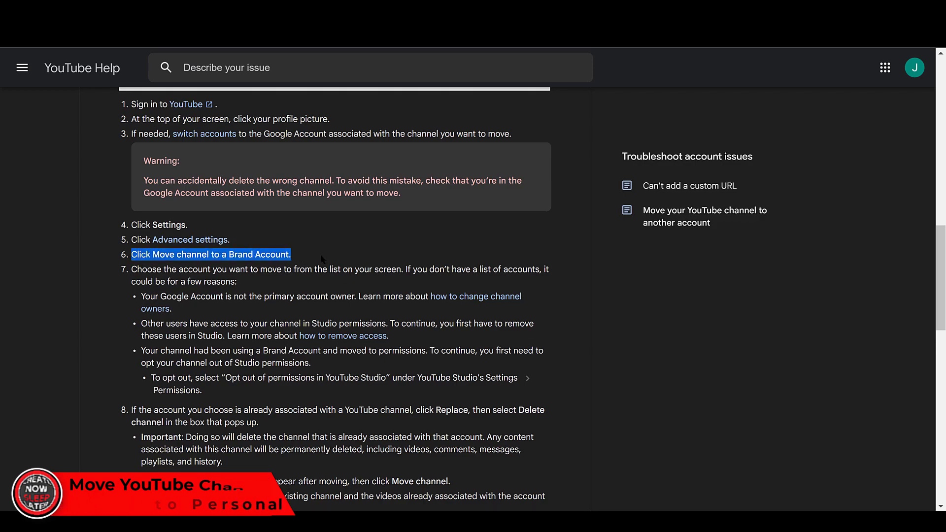
scroll(down, 3)
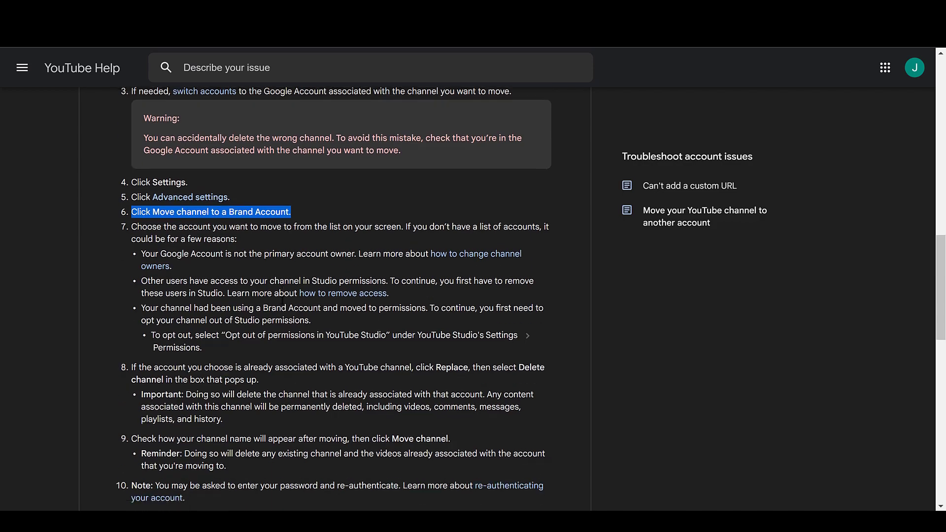
scroll(down, 3)
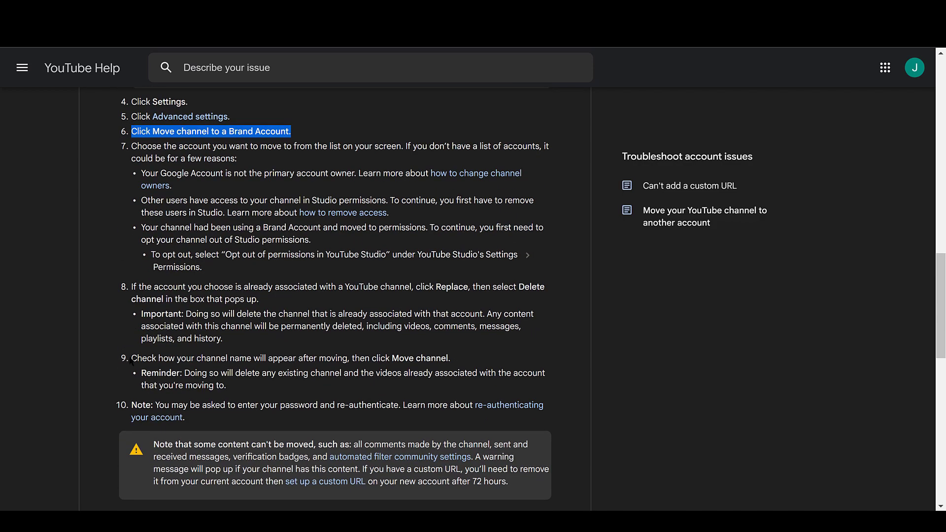
scroll(down, 3)
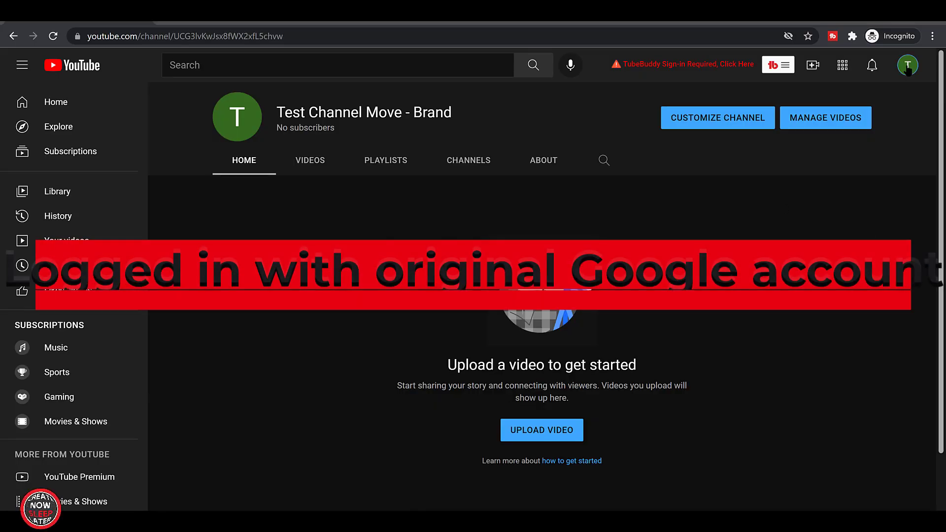
click(908, 65)
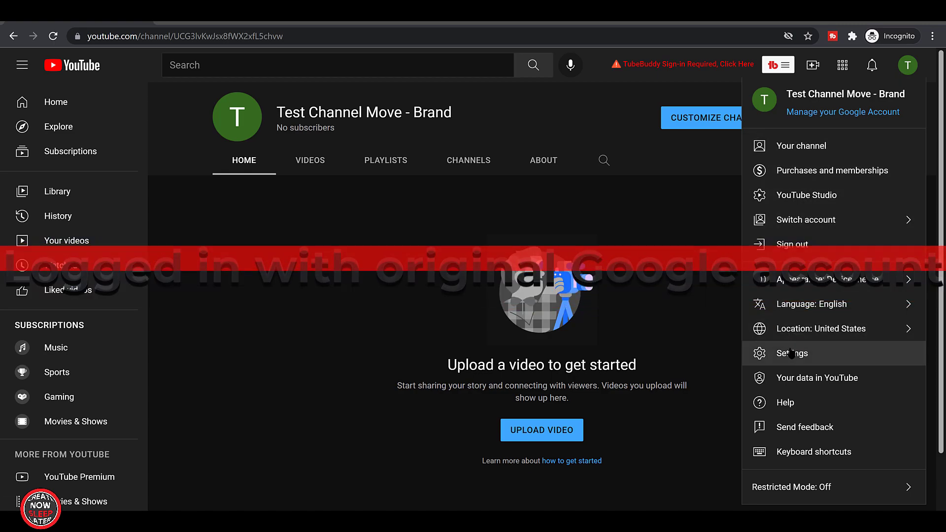
click(791, 353)
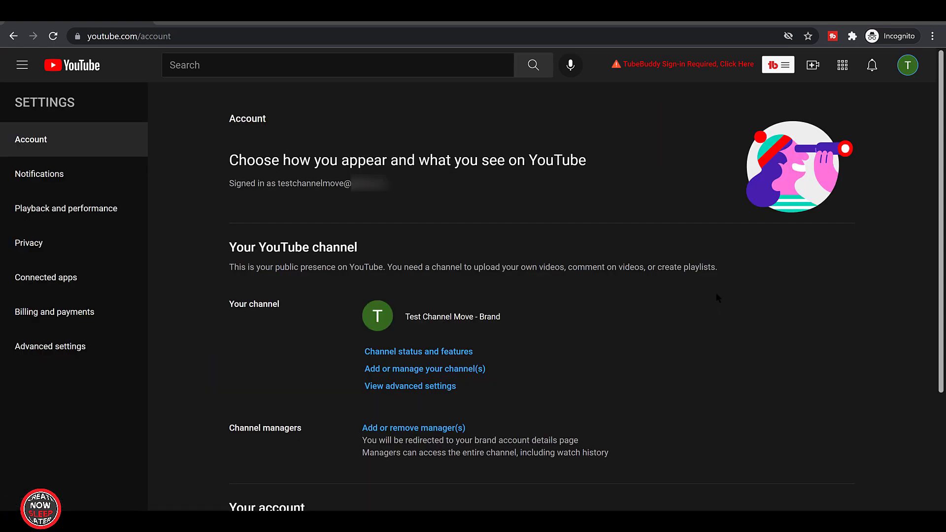
mouse_move(508, 338)
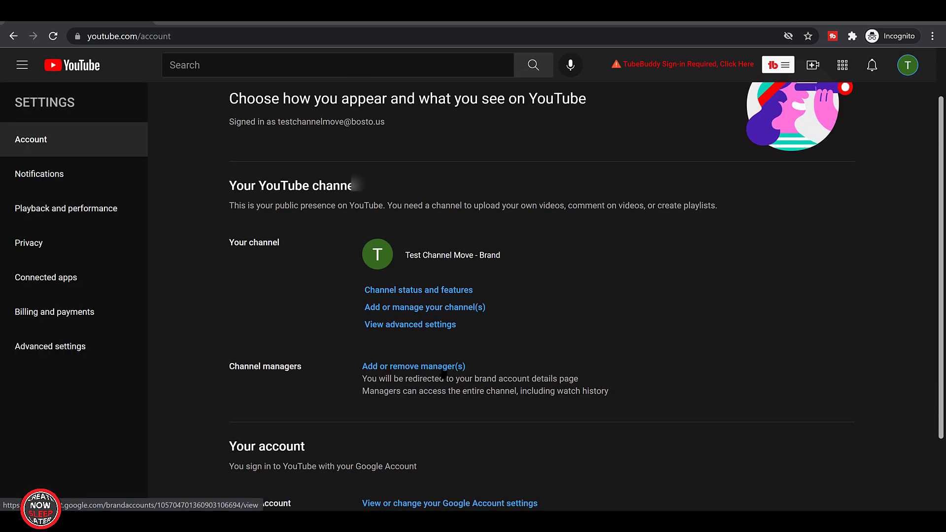
- Invite the destination email as an Owner of the Test Channel Move - Brand brand account
click(413, 367)
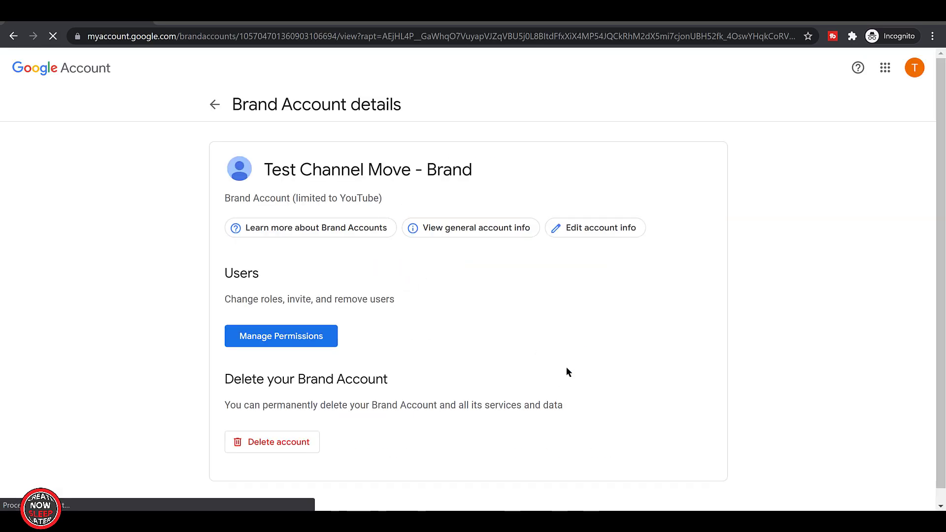
click(281, 337)
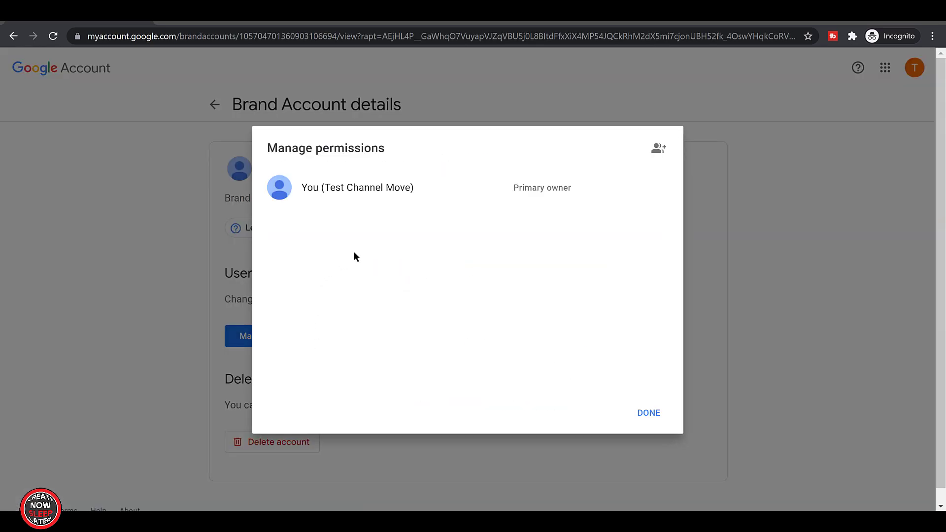
click(658, 148)
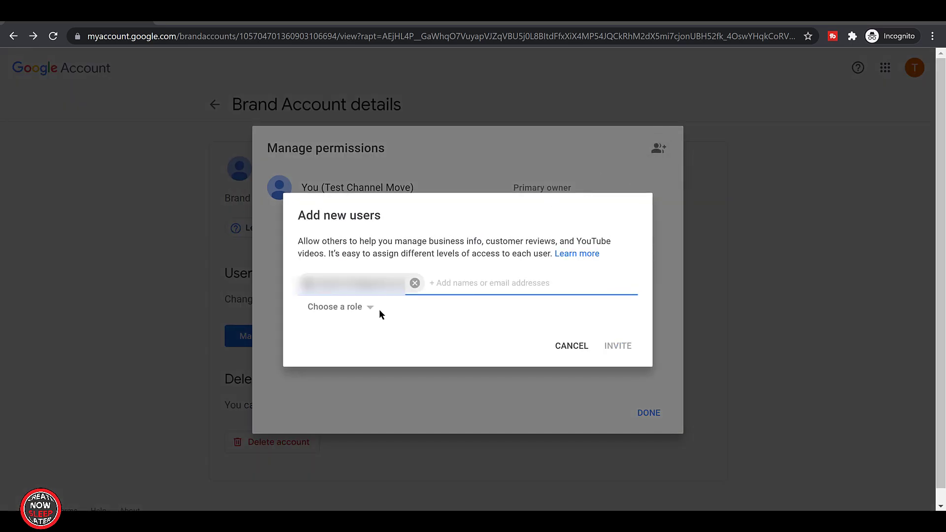
click(335, 306)
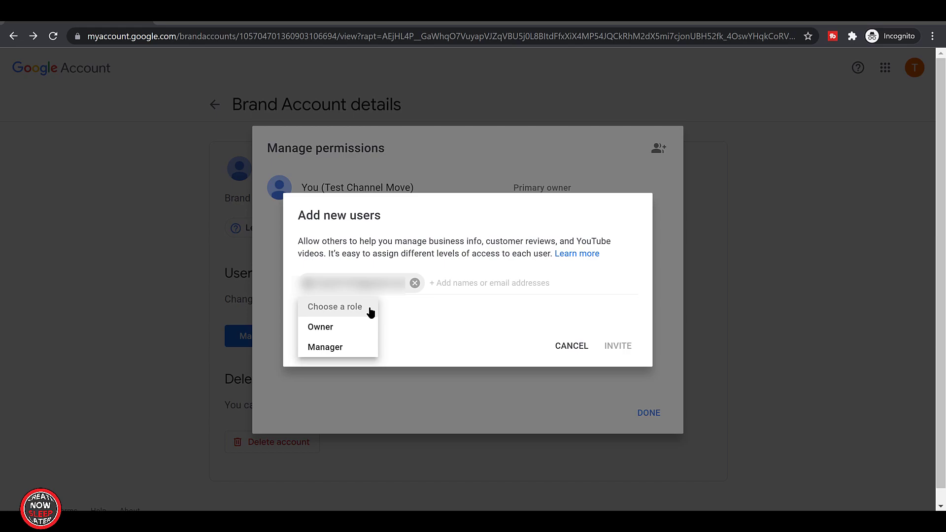
click(321, 326)
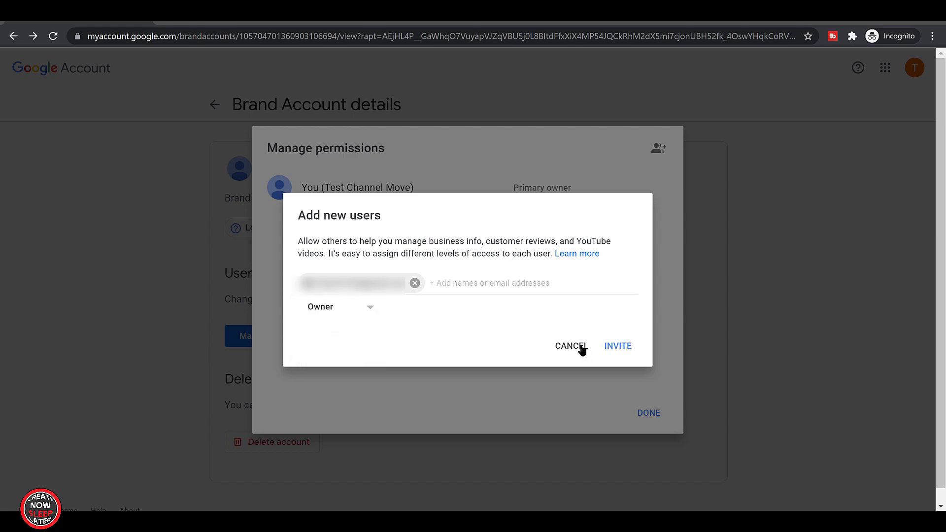
click(618, 346)
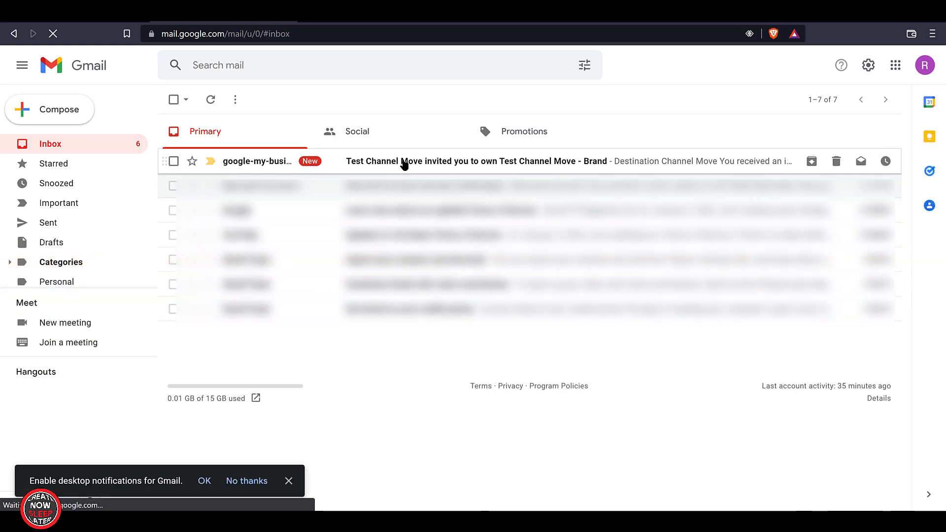
- Accept the brand-account ownership invitation from Gmail and view the manageable YouTube channels
click(477, 161)
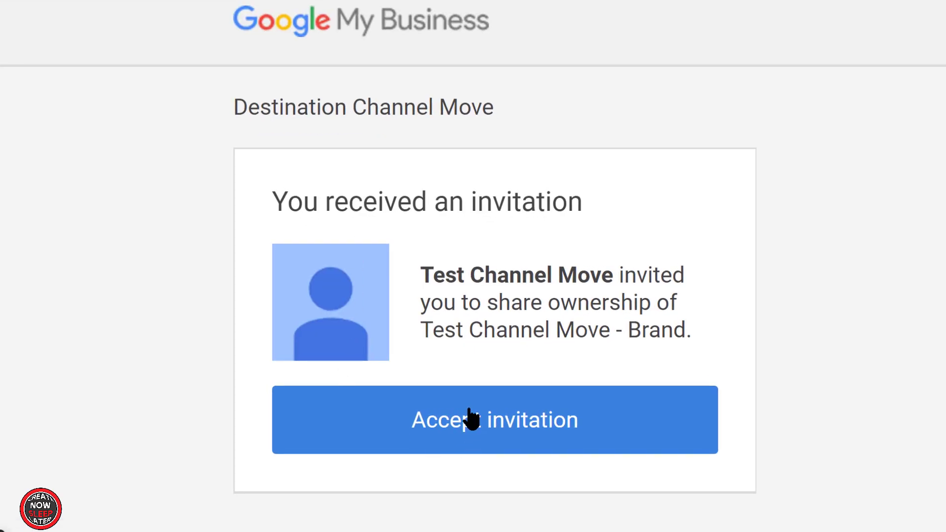
click(494, 420)
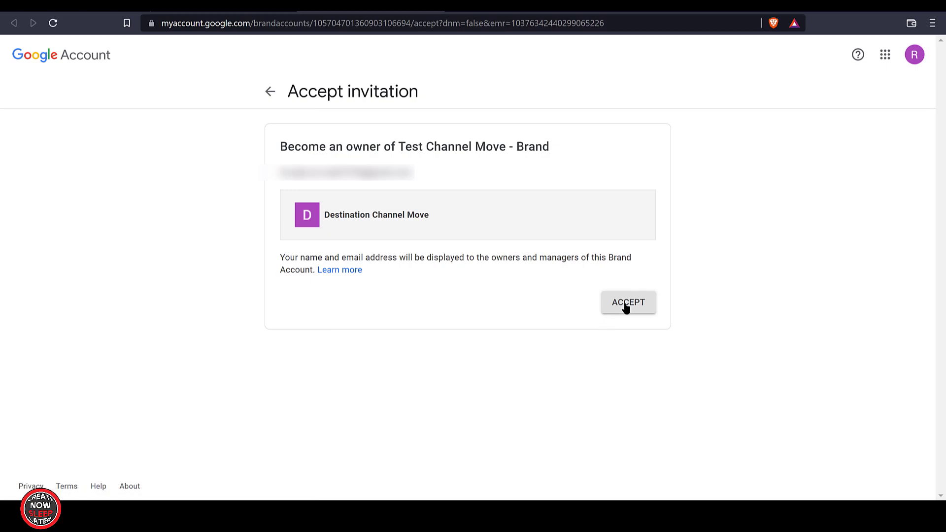
click(628, 302)
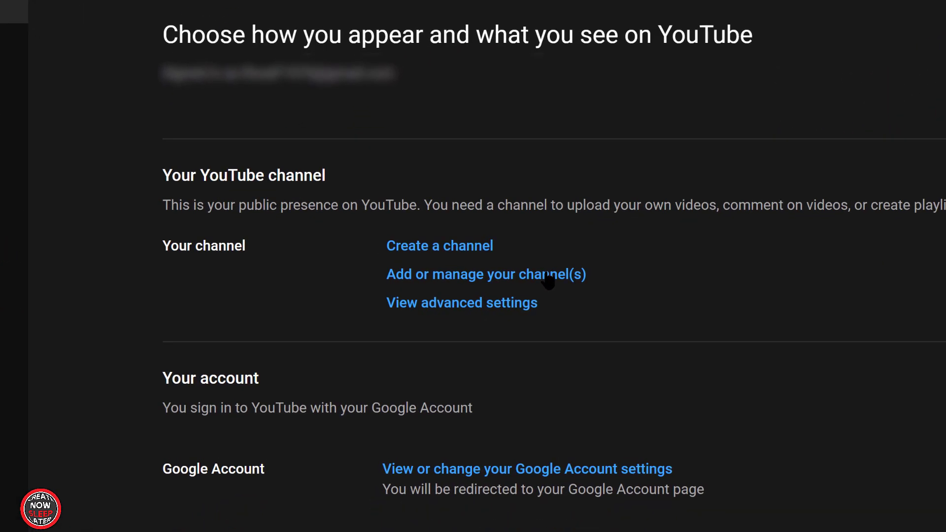
click(485, 274)
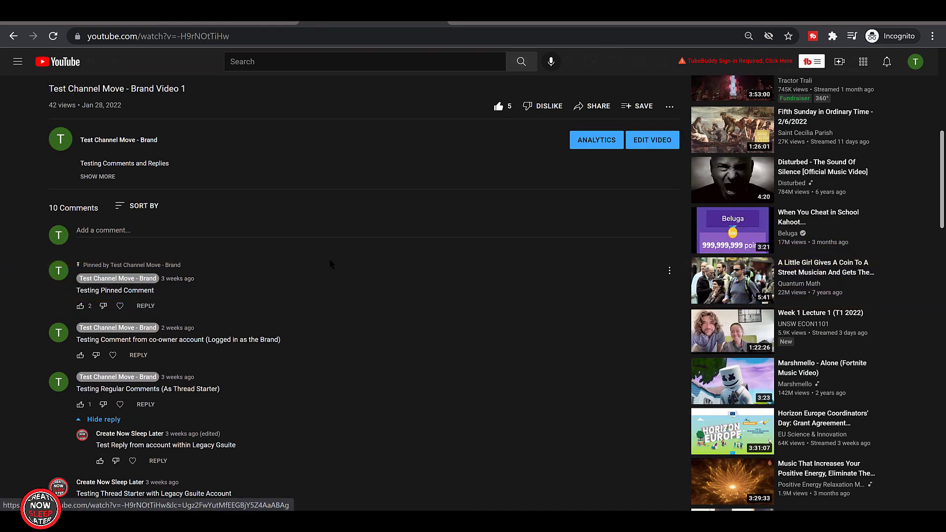
- Review the video's comments and the Published comments list in YouTube Studio
scroll(down, 3)
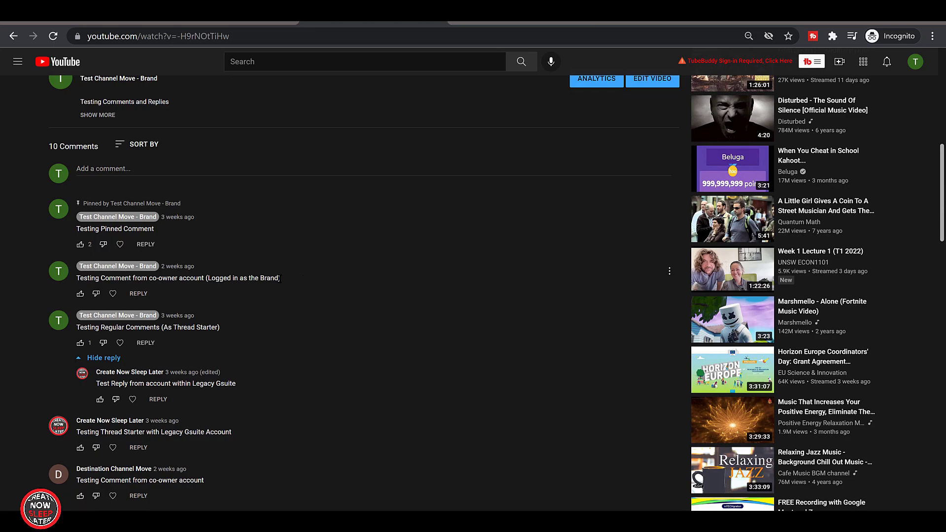
scroll(down, 3)
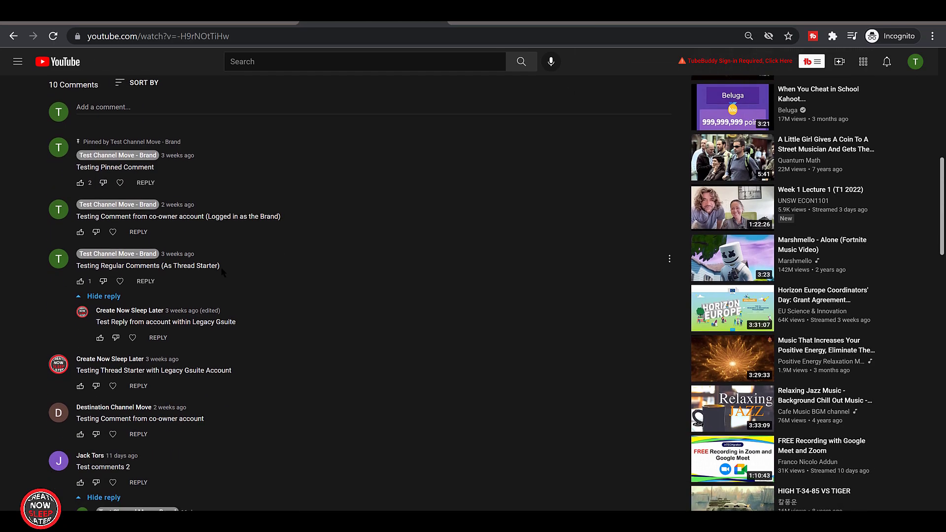
scroll(down, 3)
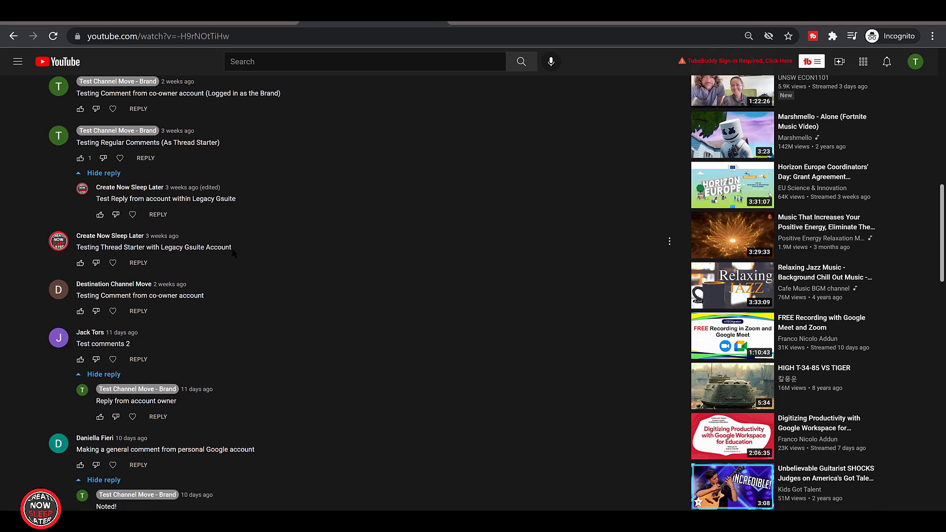
scroll(down, 3)
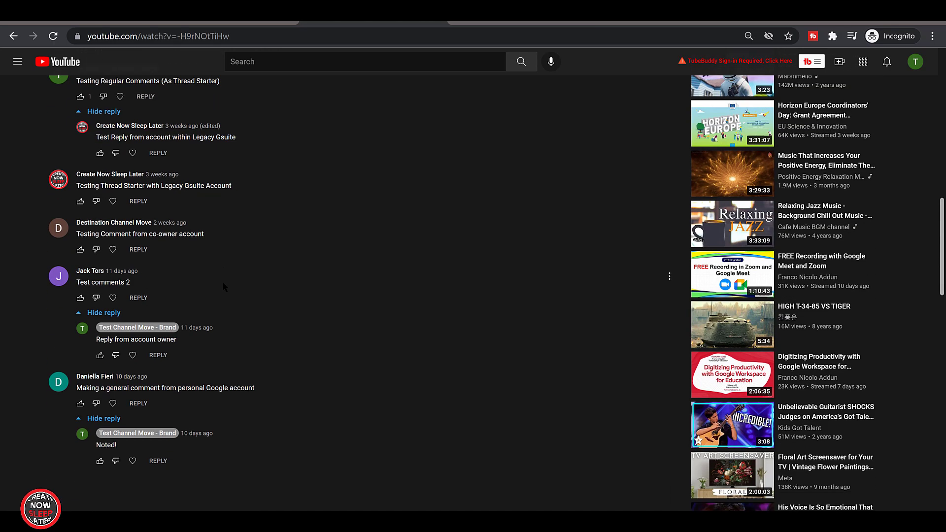
mouse_move(187, 340)
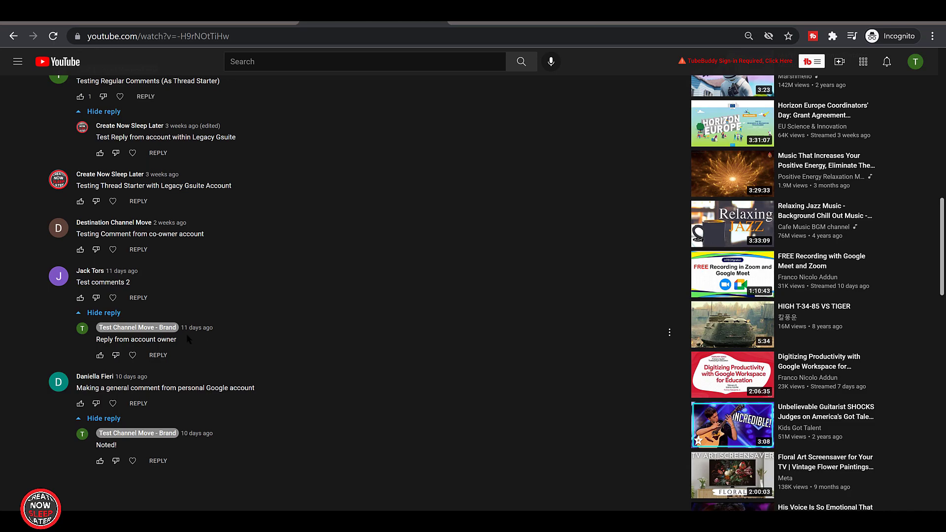
scroll(down, 3)
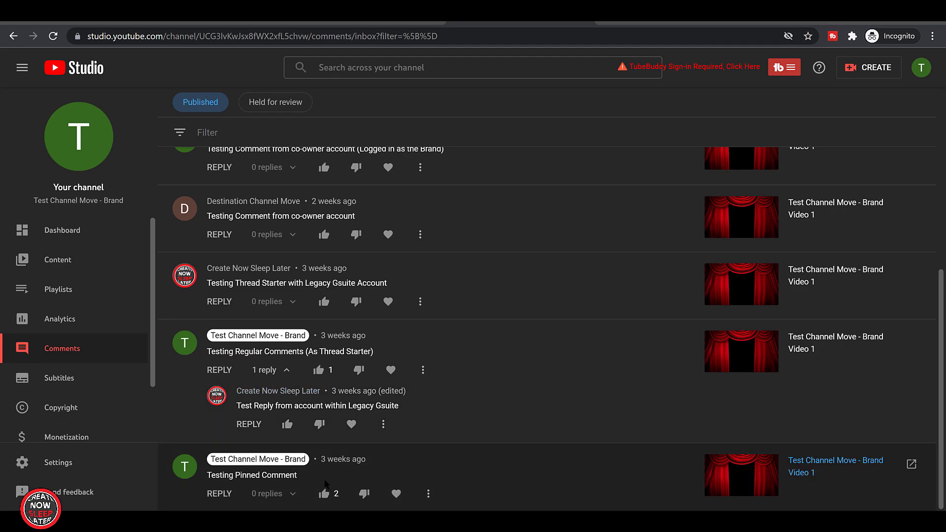
mouse_move(488, 293)
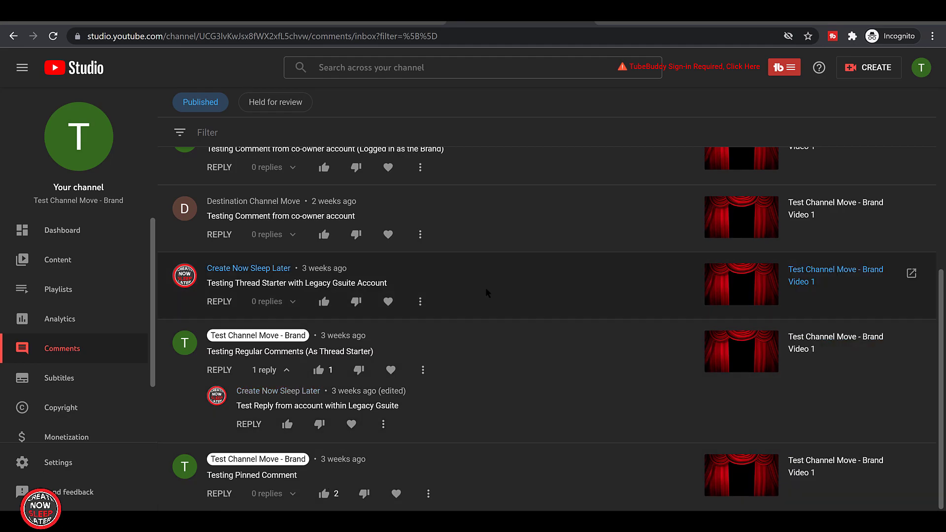
scroll(down, 3)
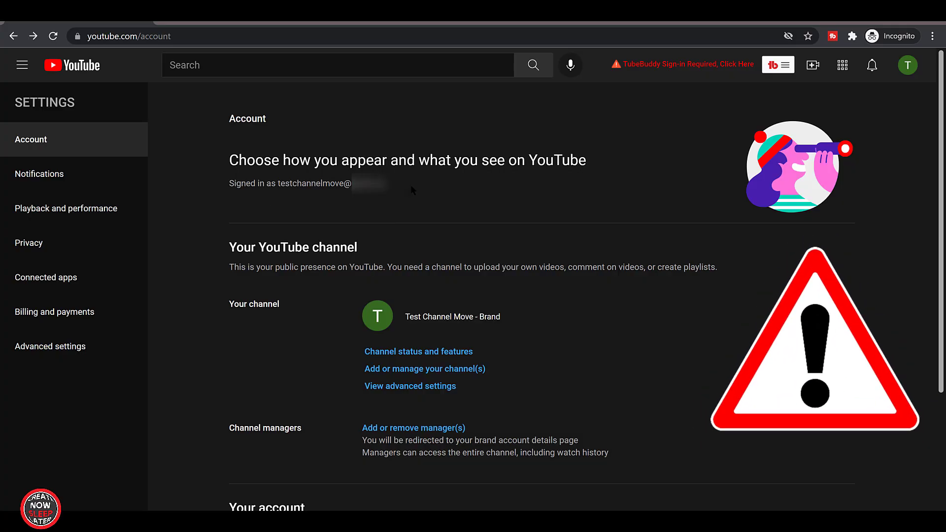
- From advanced settings, start moving Test Channel Move - Brand to a different account
scroll(down, 3)
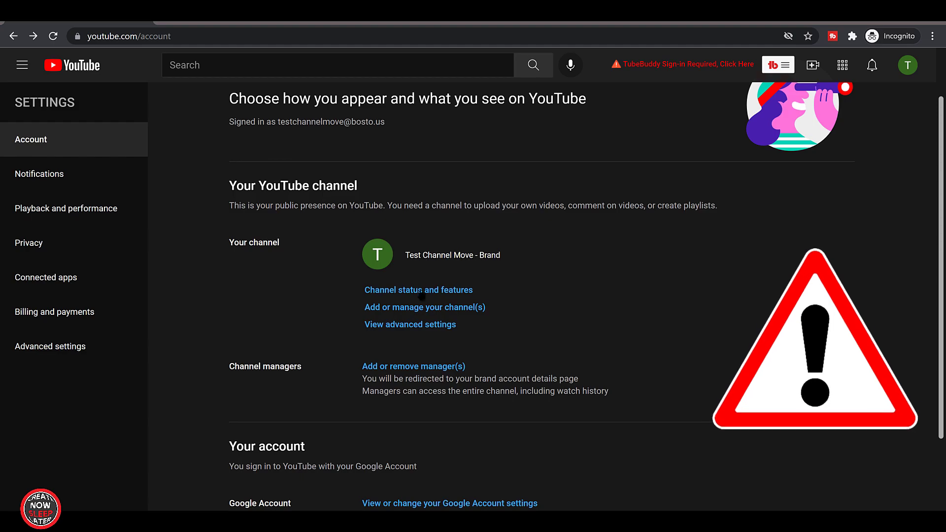
click(410, 324)
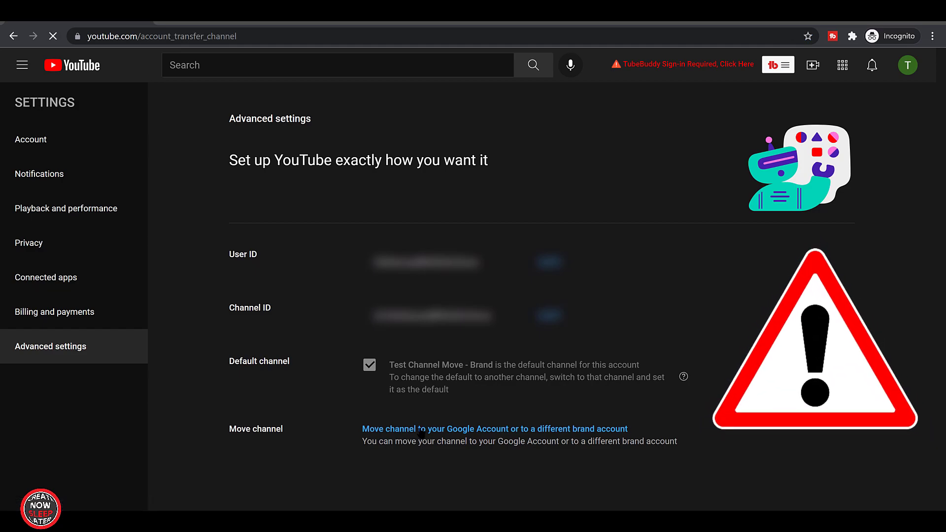
click(494, 429)
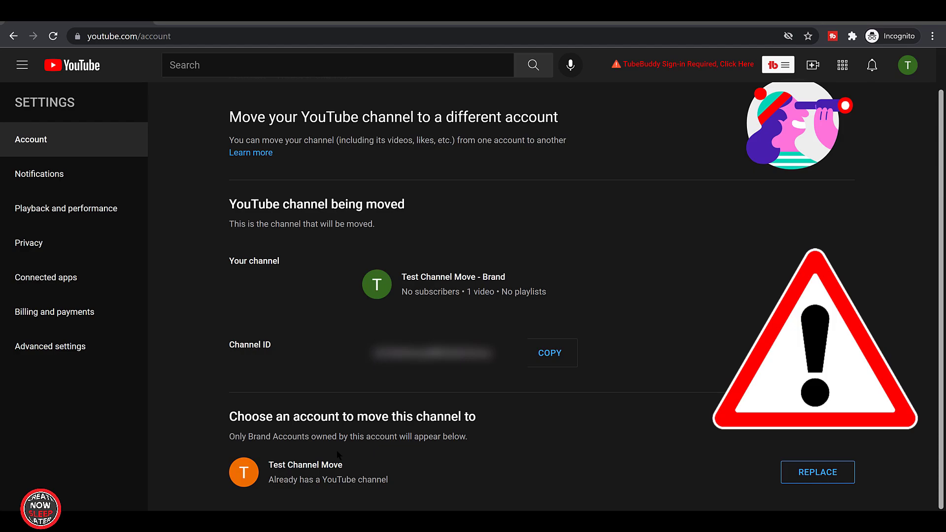
mouse_move(382, 460)
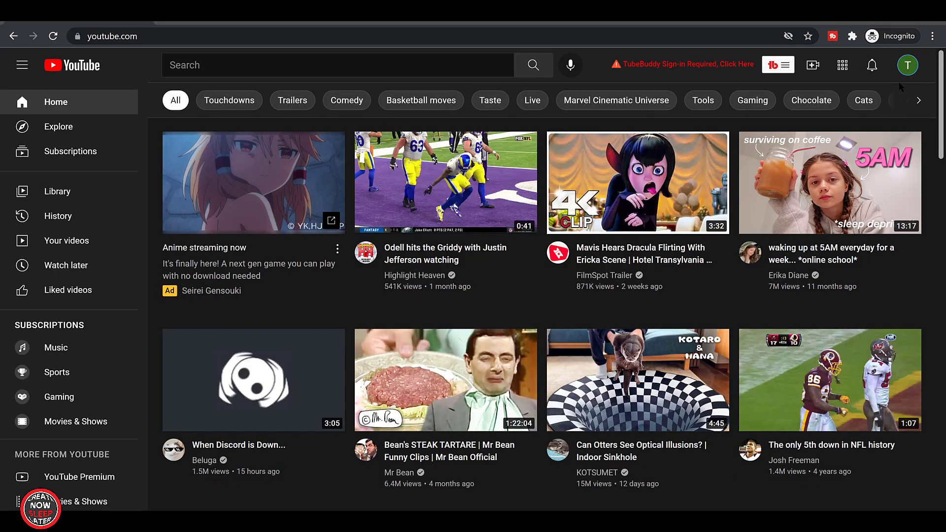
- Return to the YouTube account settings from the home feed's avatar menu
click(907, 65)
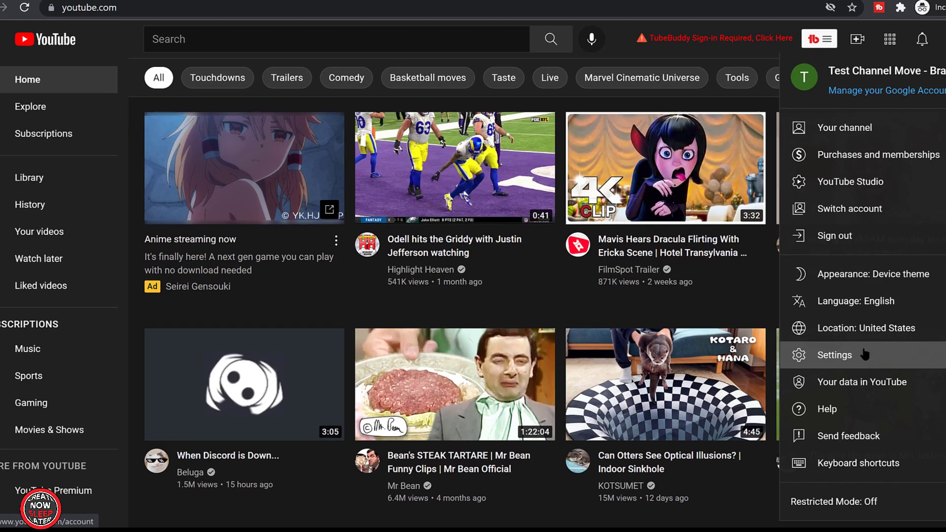
click(835, 355)
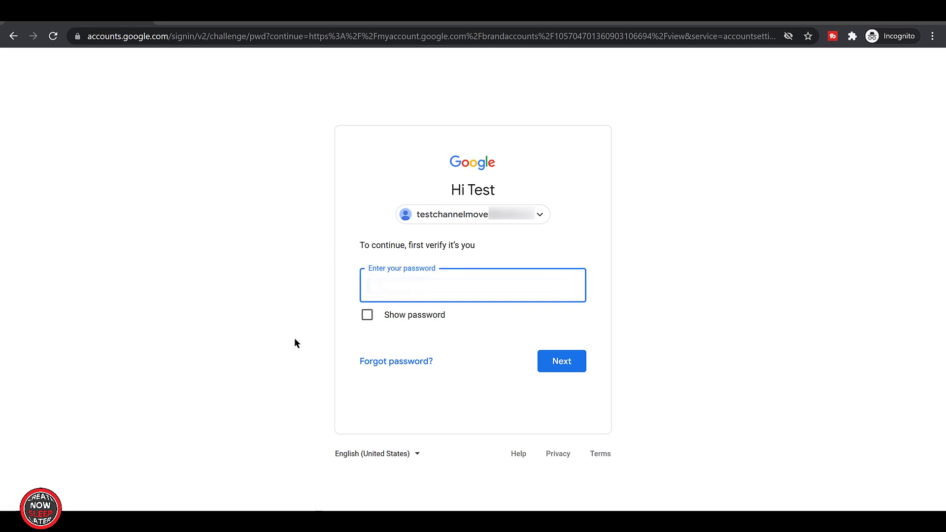
- Verify the password, then set Destination Channel Move as Primary owner in Manage Permissions
text(a)
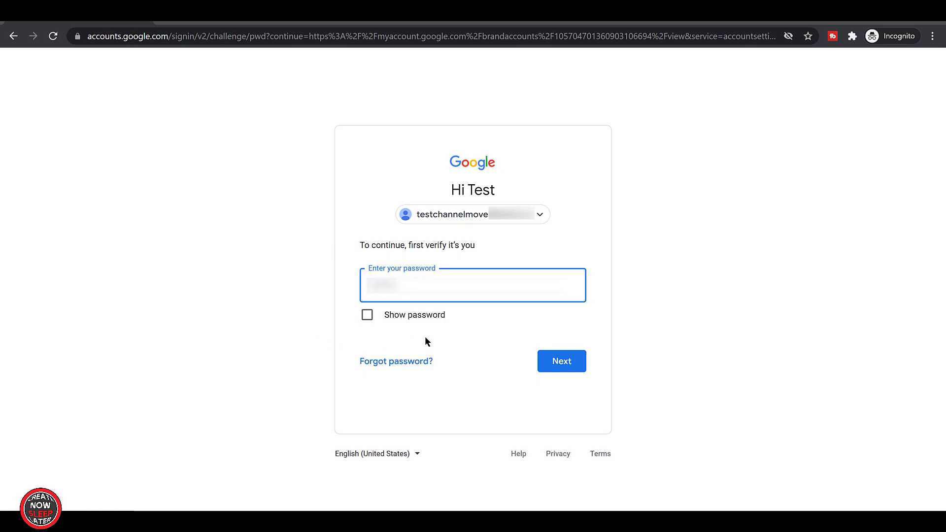
click(561, 361)
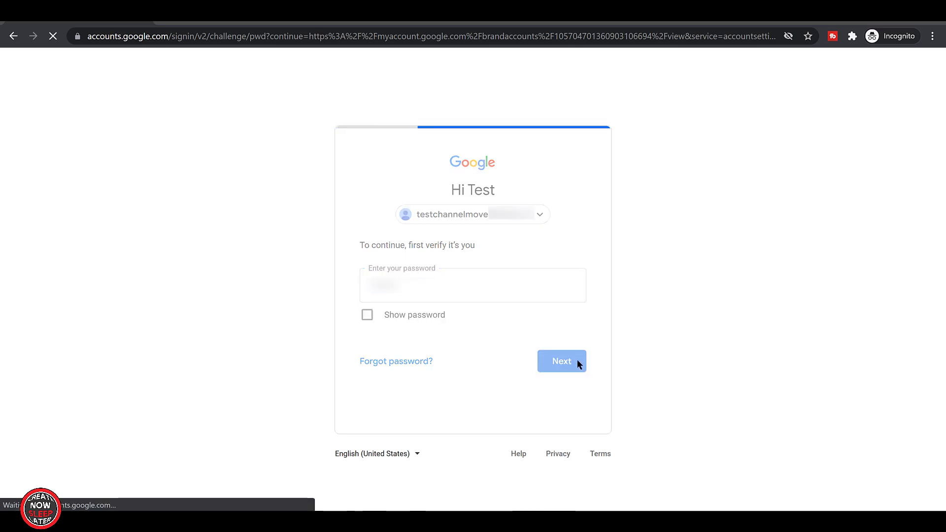
click(561, 361)
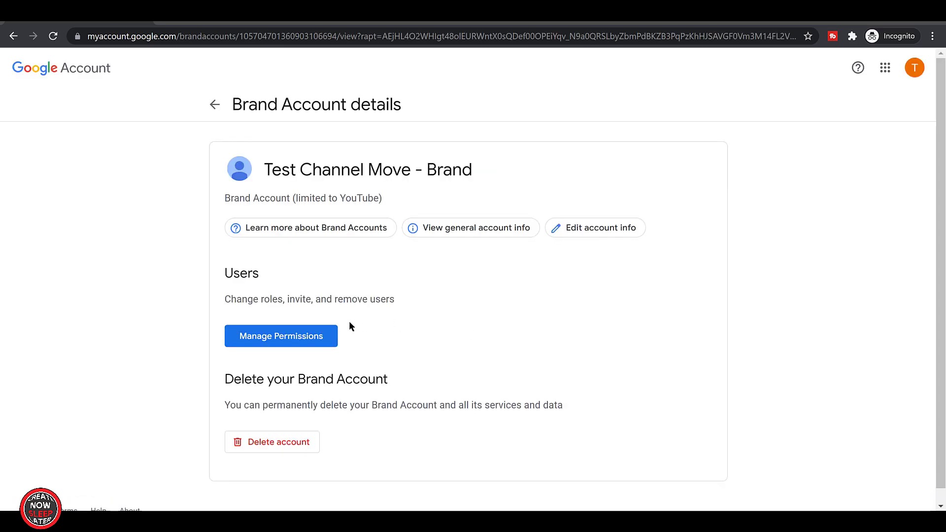
click(281, 336)
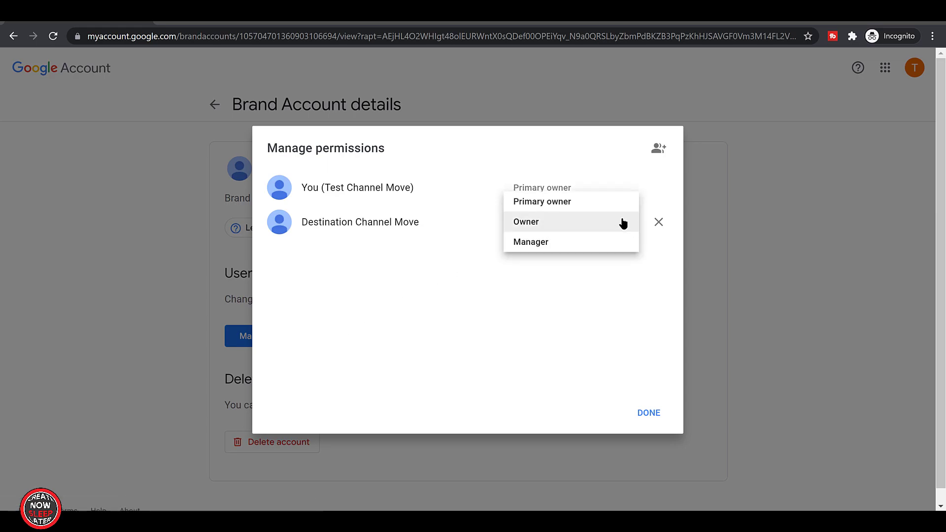
click(541, 201)
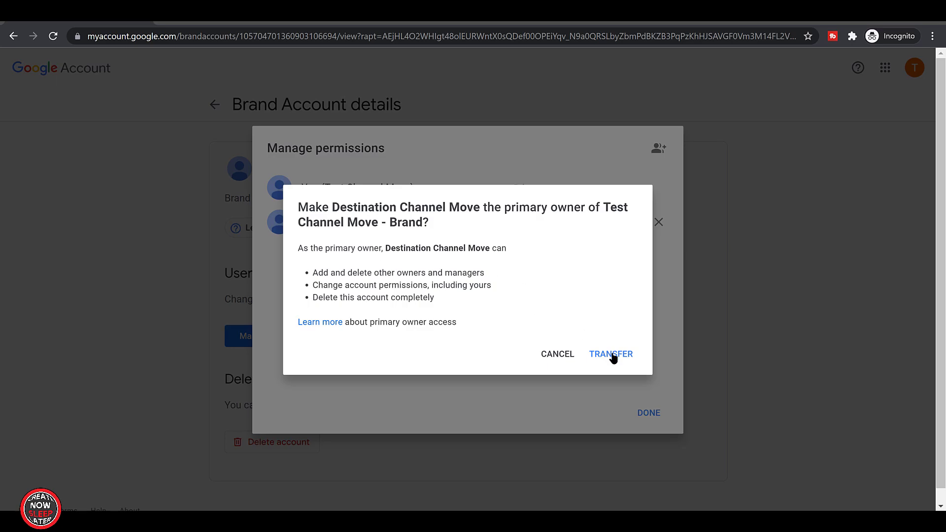
click(611, 354)
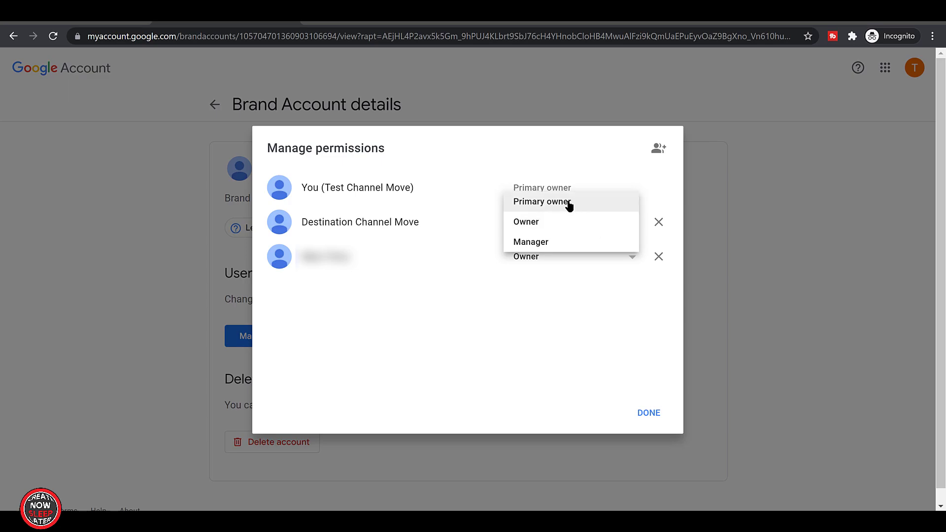
- Transfer primary ownership to Destination Channel Move and confirm it in the destination account's permissions
click(541, 202)
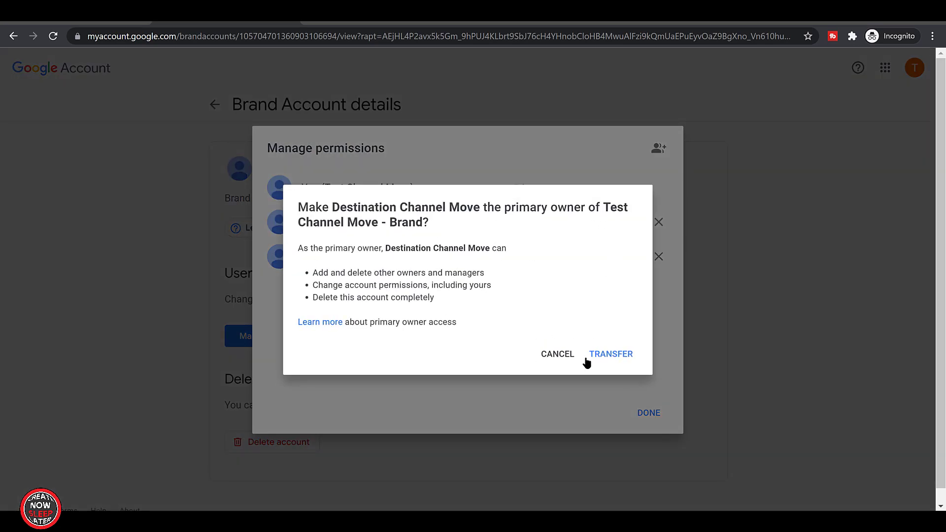
click(611, 353)
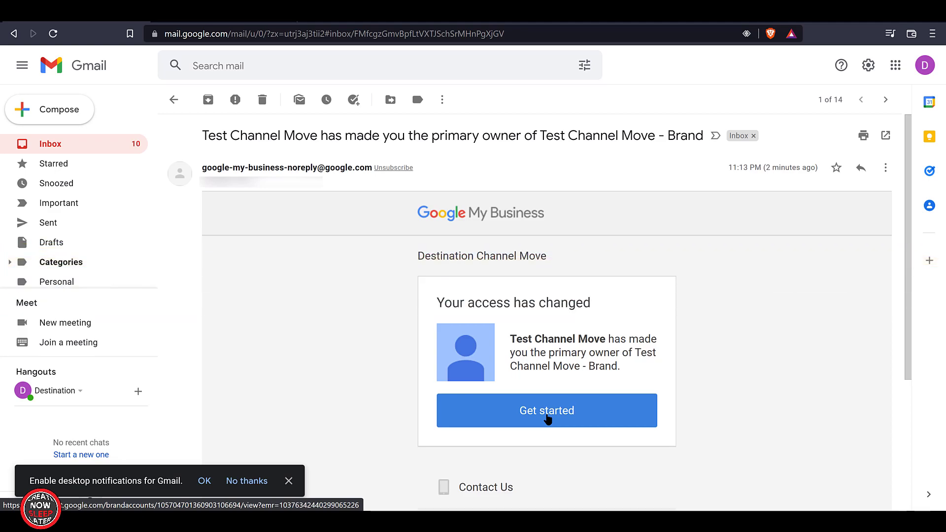
click(546, 410)
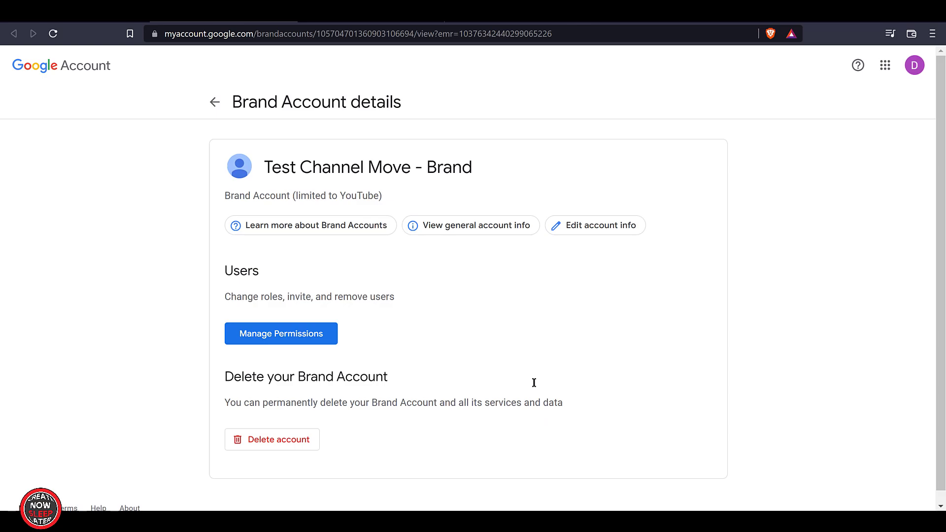
click(281, 334)
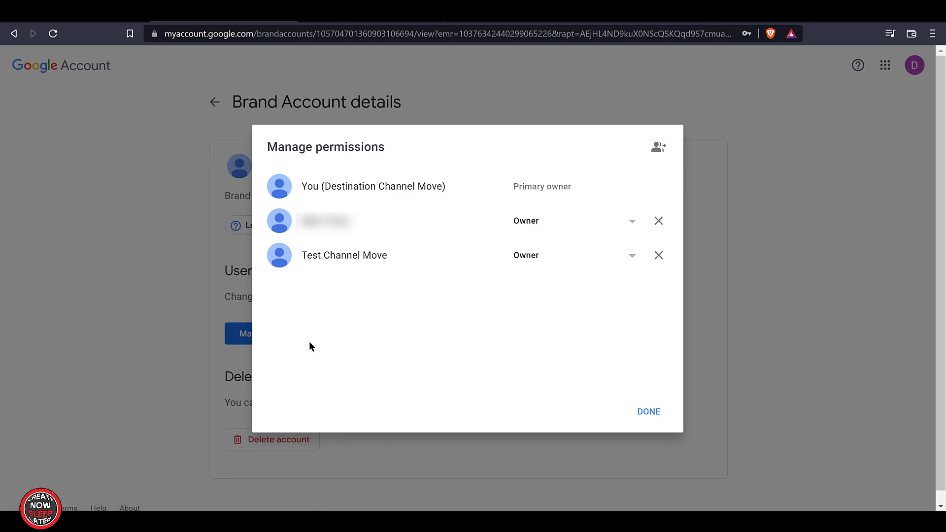
mouse_move(455, 194)
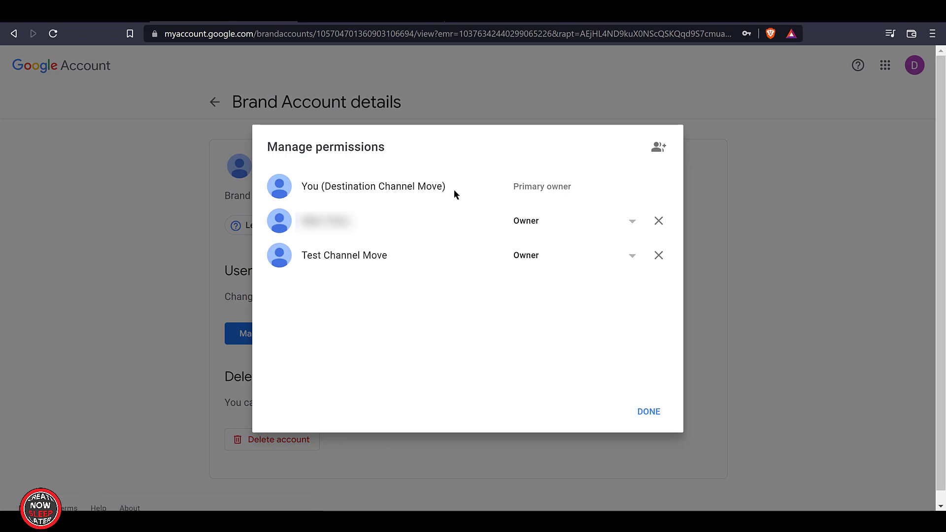
mouse_move(577, 189)
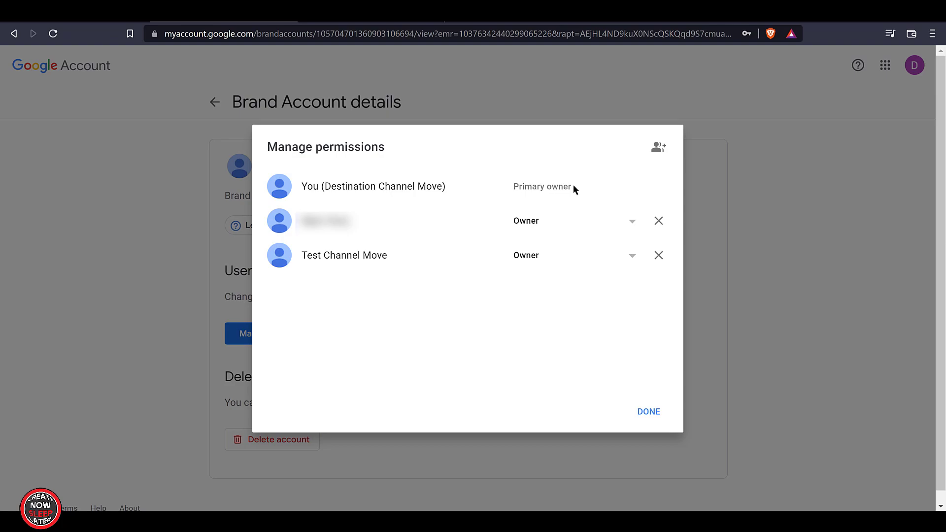
mouse_move(574, 188)
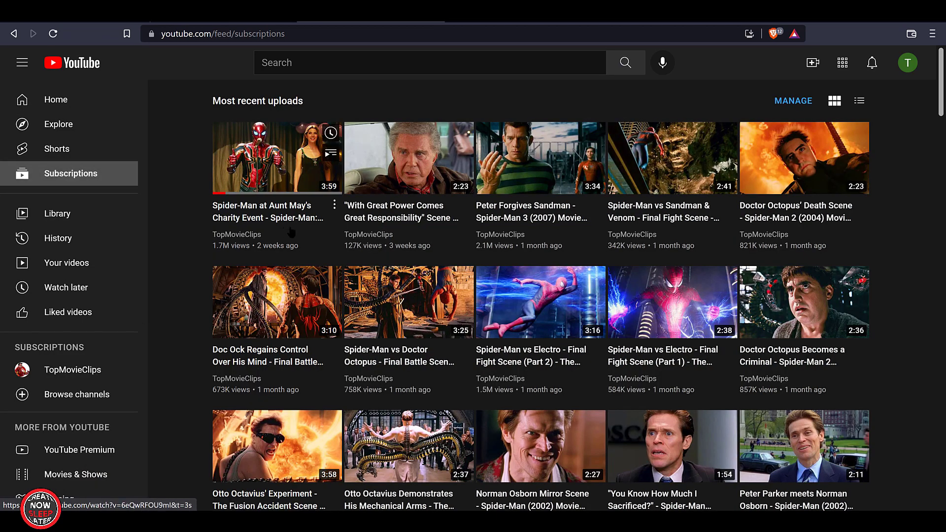
- Briefly view the first TopMovieClips clip and its description from the subscriptions feed
click(276, 157)
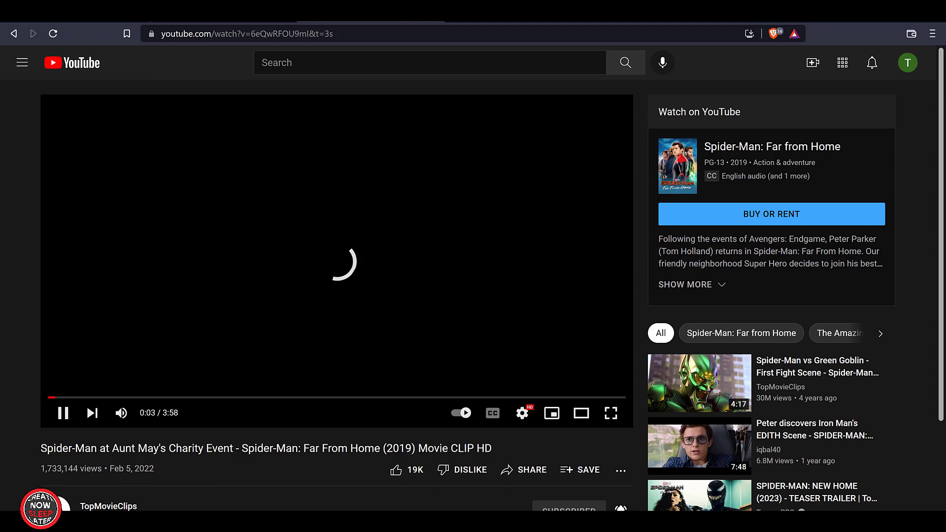
scroll(down, 3)
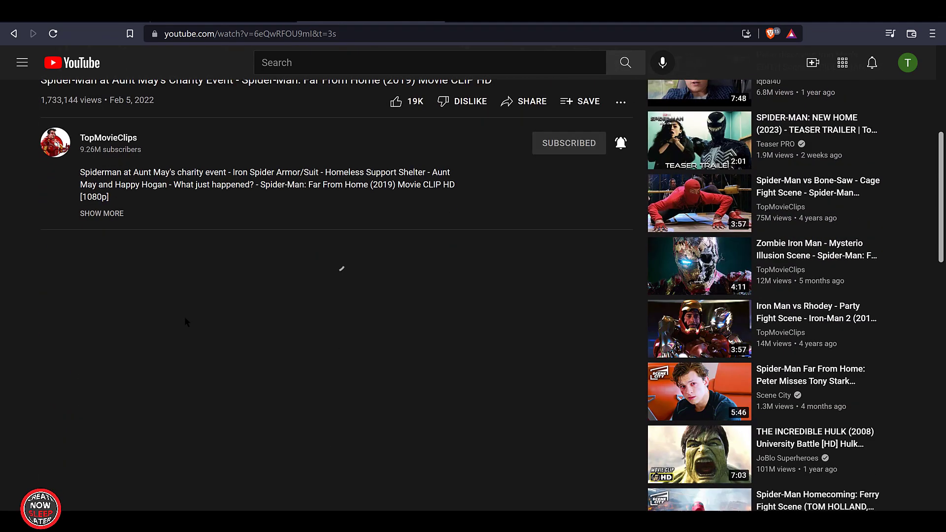
scroll(down, 3)
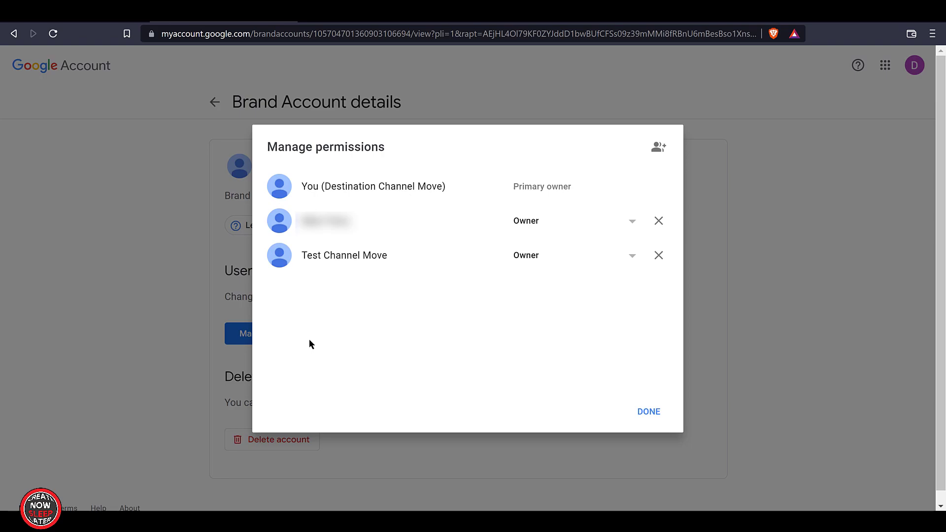
mouse_move(515, 343)
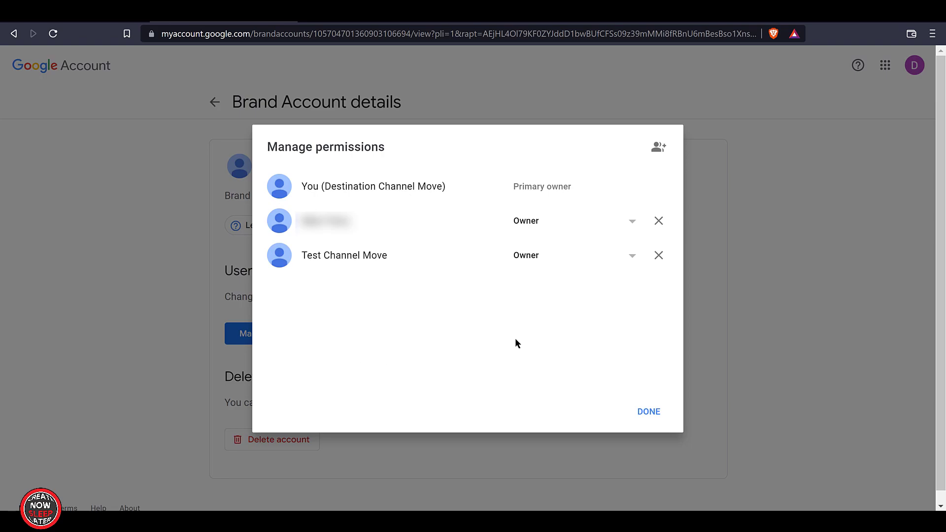
mouse_move(658, 256)
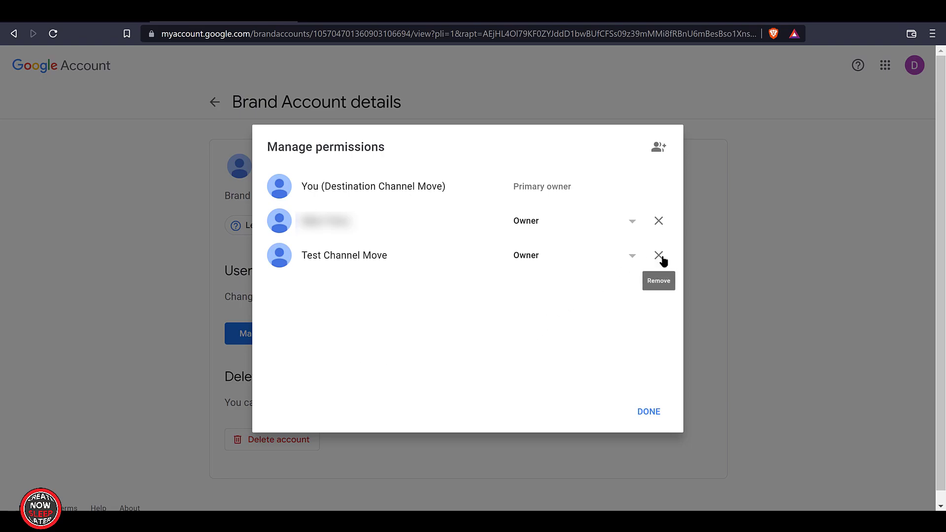
mouse_move(660, 255)
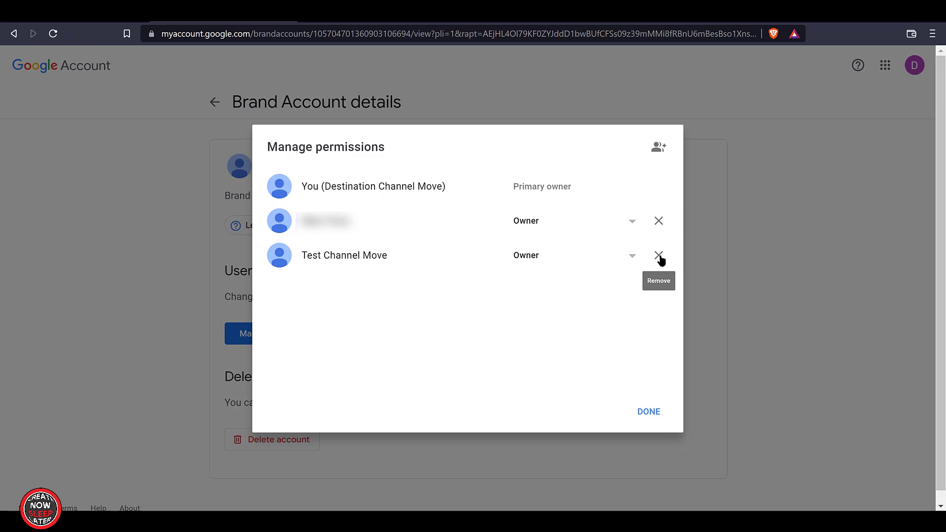
- Remove Test Channel Move from the brand account's users, leaving Destination Channel Move as primary owner
click(658, 256)
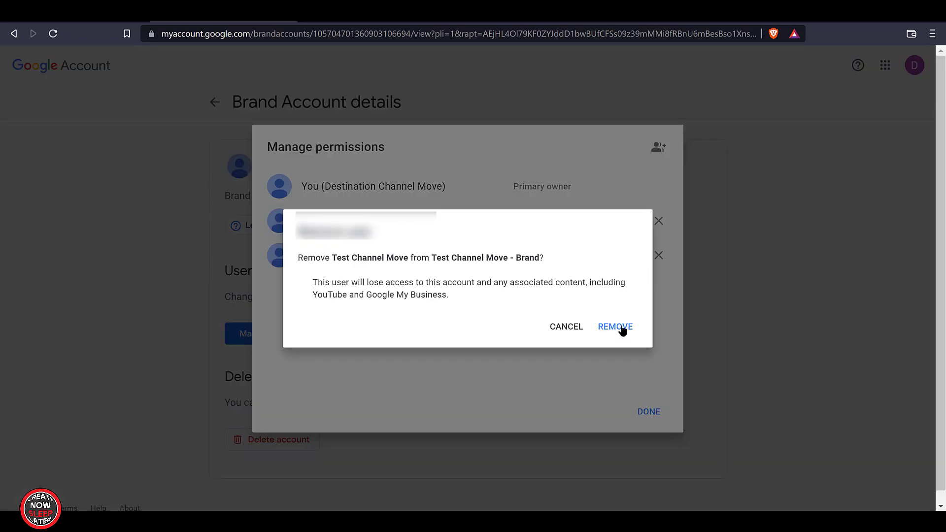
click(614, 326)
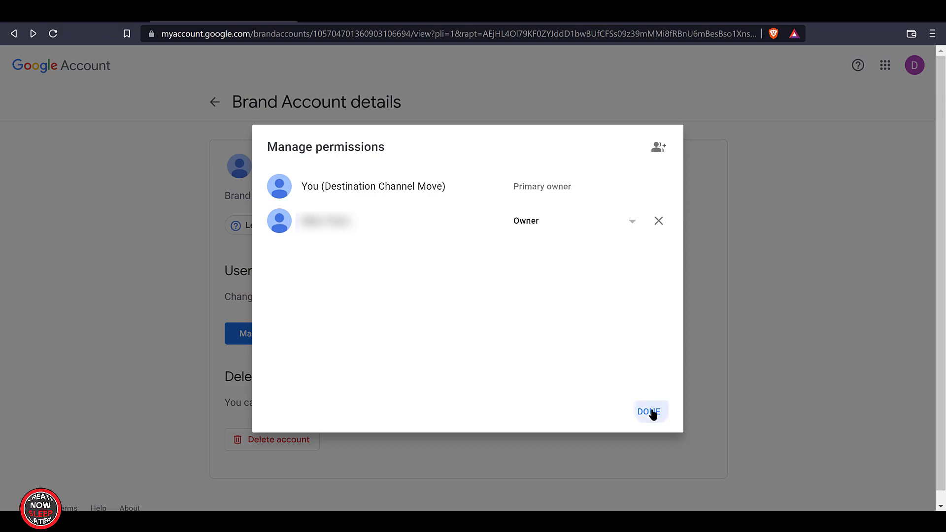
click(650, 412)
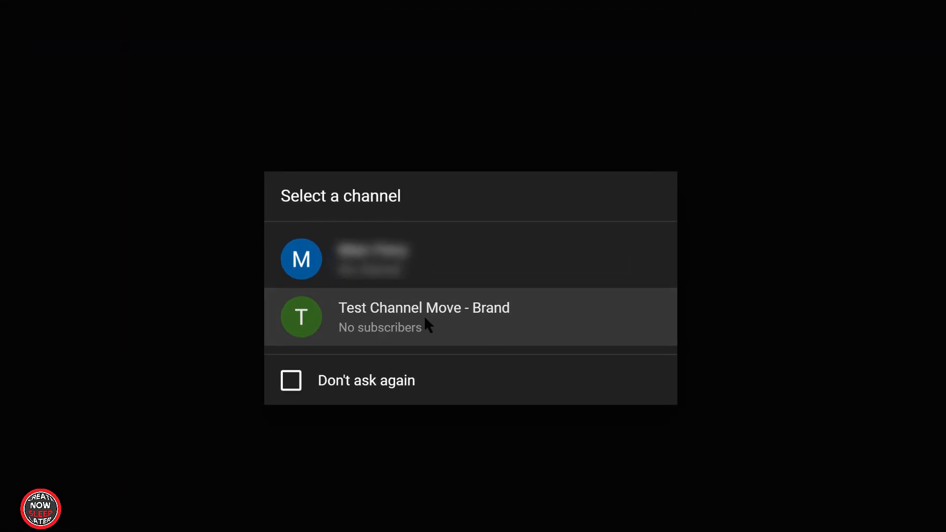
- Browse YouTube as Test Channel Move - Brand and view the TopMovieClips uploads in Subscriptions
click(424, 307)
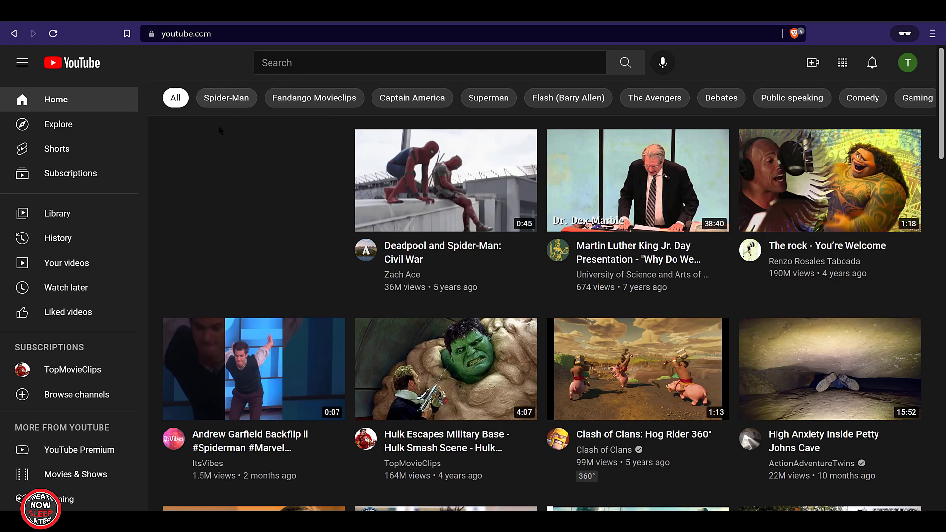
click(70, 173)
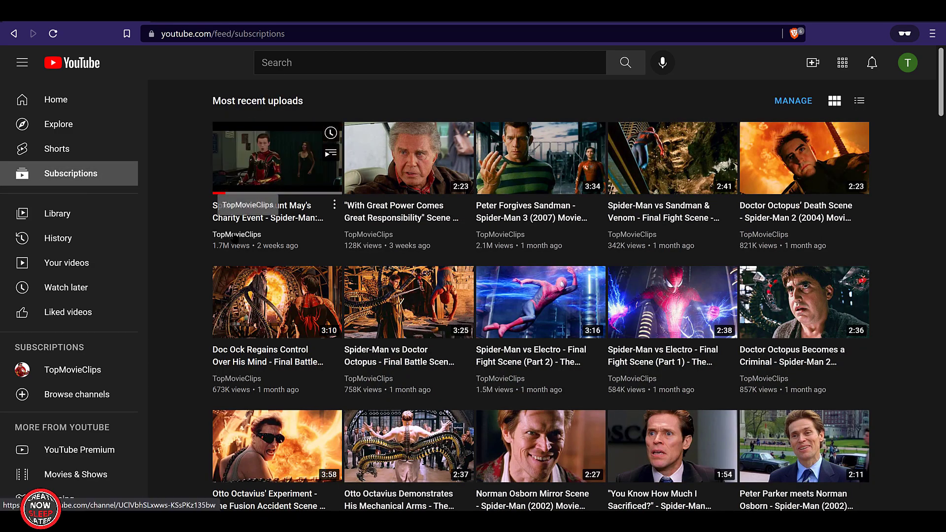
click(907, 62)
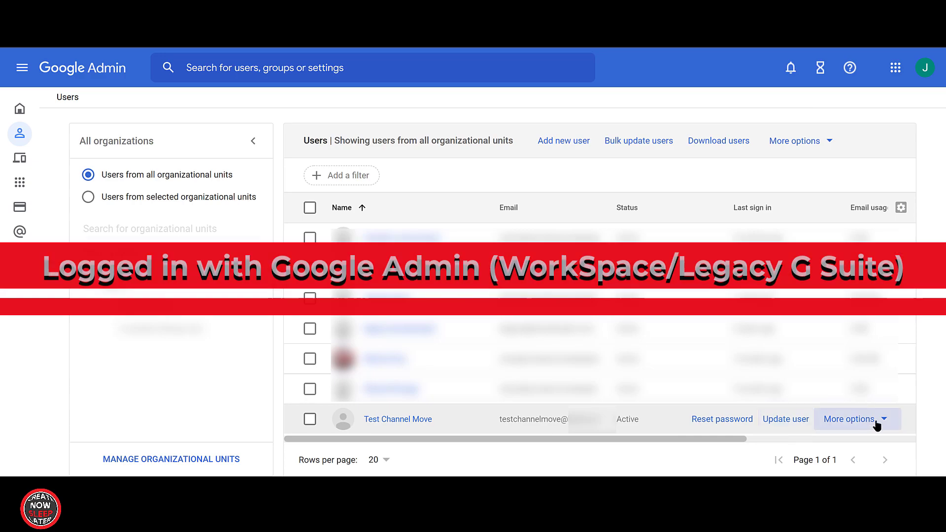
- Delete the Test Channel Move Workspace user with Don't transfer data selected
click(853, 419)
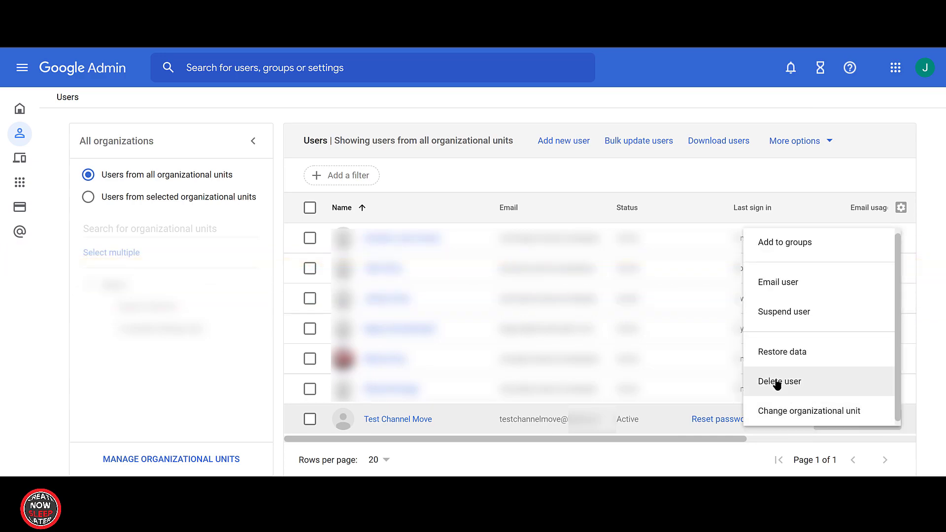
click(778, 382)
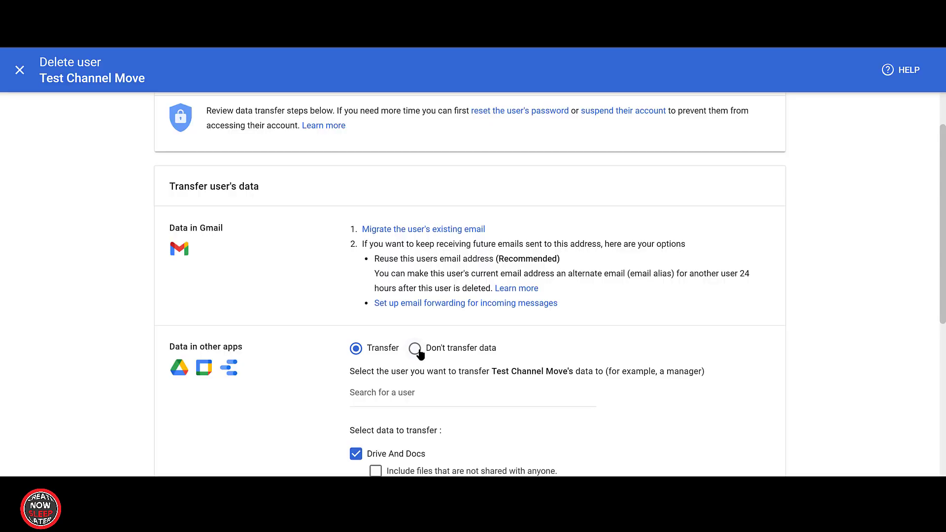
click(415, 348)
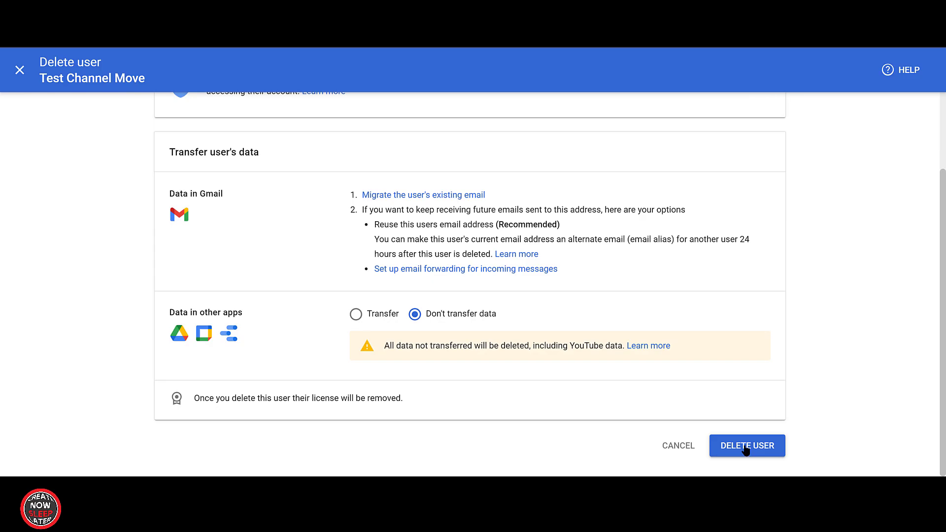
click(746, 446)
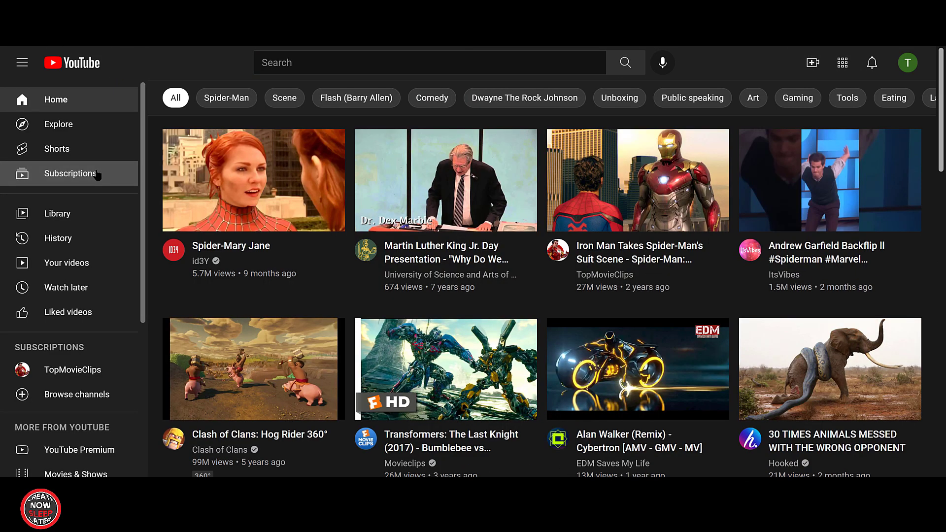
- View the brand channel's Subscriptions feed again after the user deletion
click(70, 174)
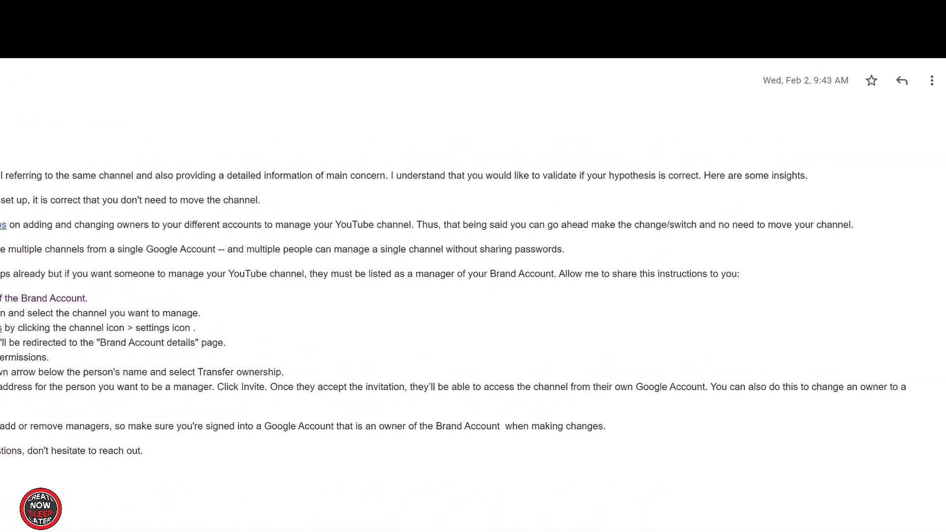
- Scroll through the support reply about switching Brand Account owners
scroll(down, 3)
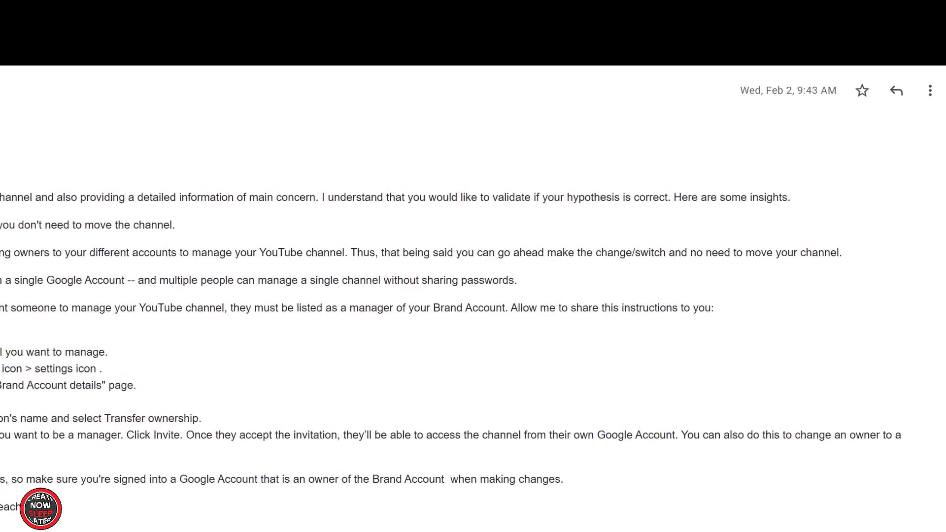